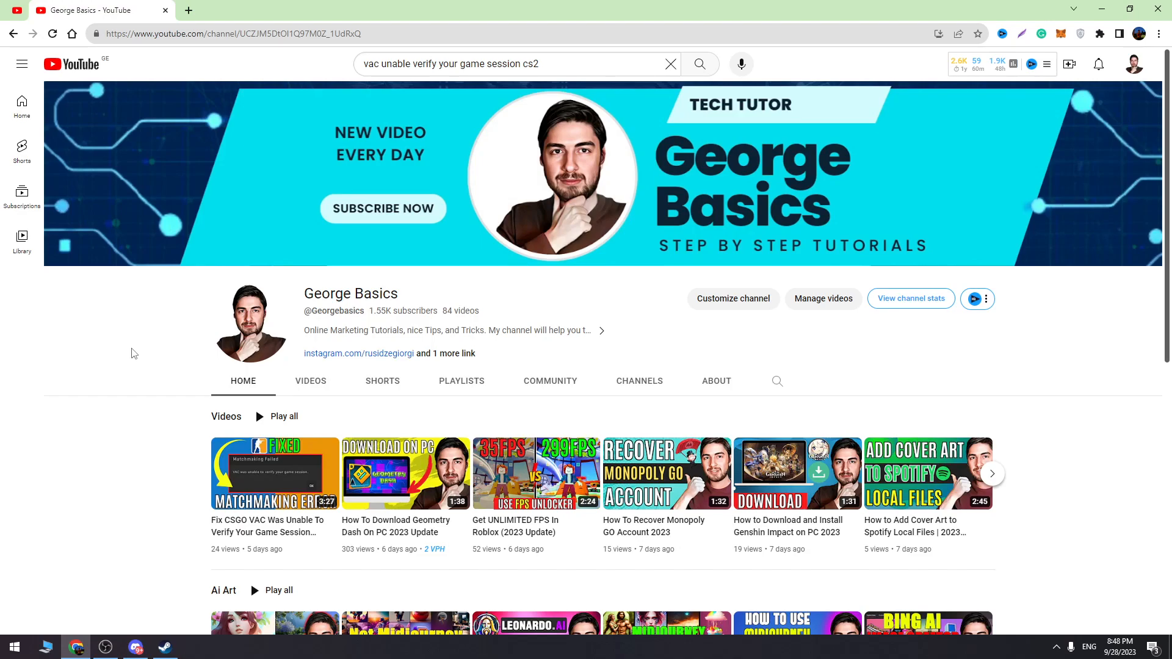
mouse_move(174, 509)
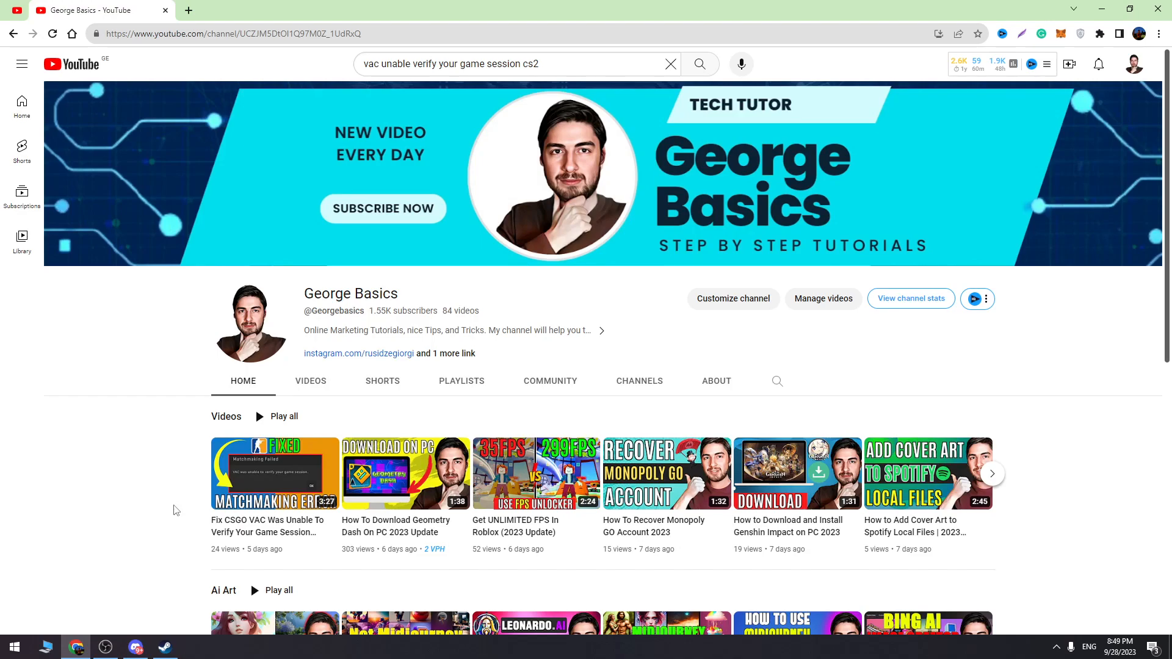
mouse_move(164, 492)
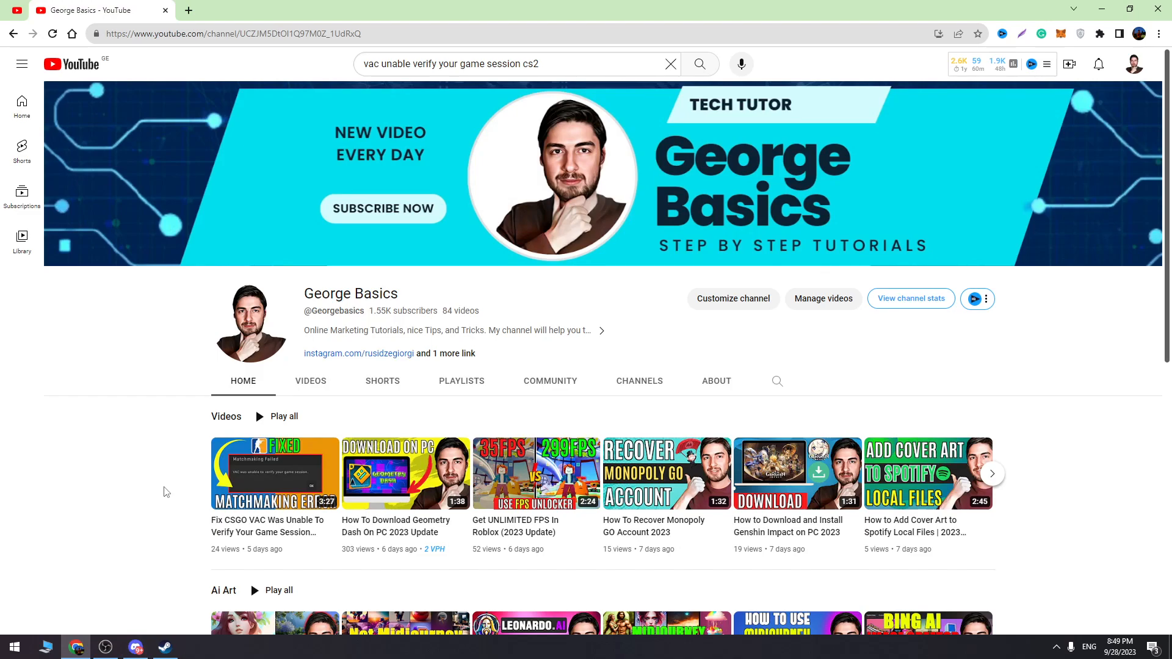
mouse_move(169, 462)
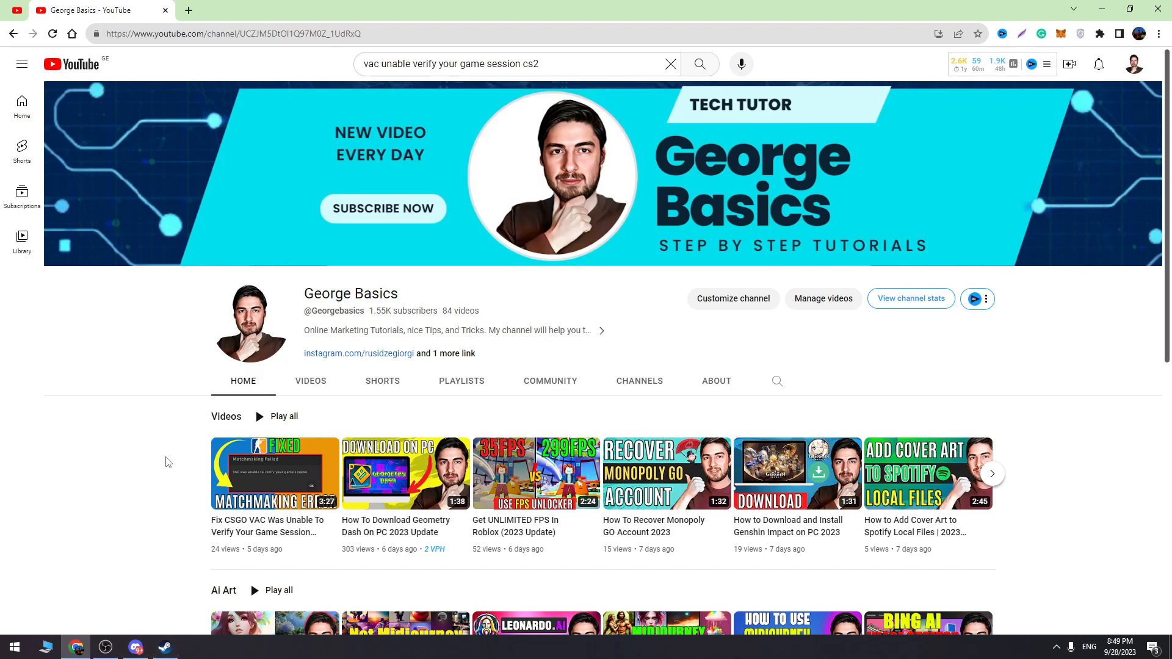
- Bring Steam forward and open Counter-Strike 2's page in the Library
click(163, 646)
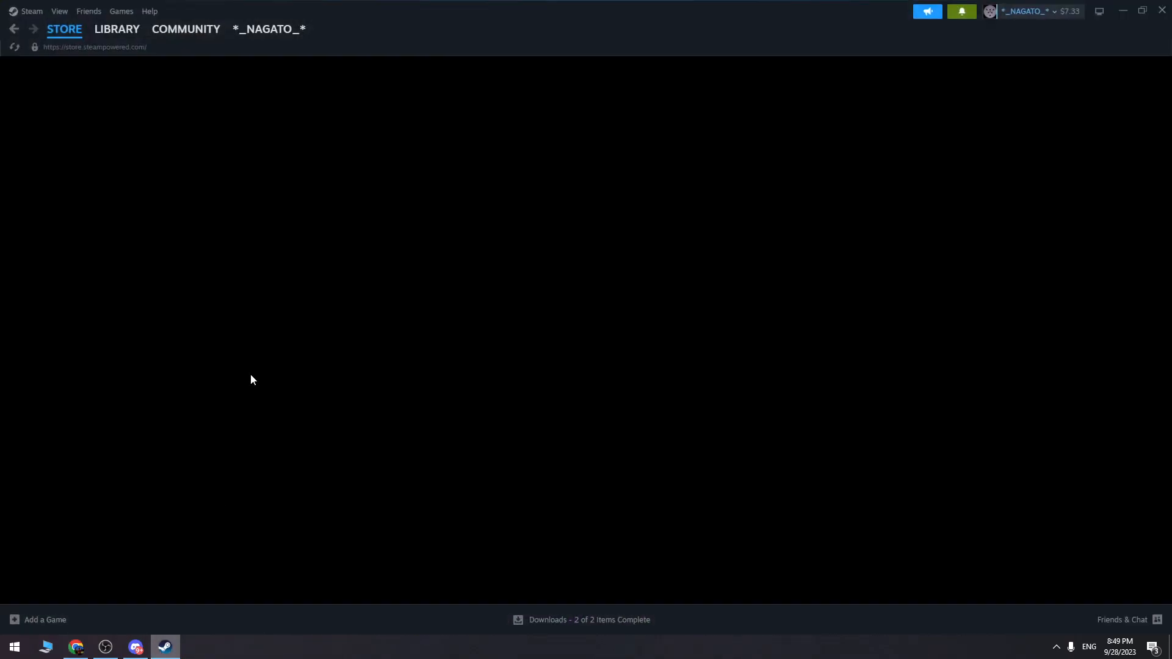
click(64, 29)
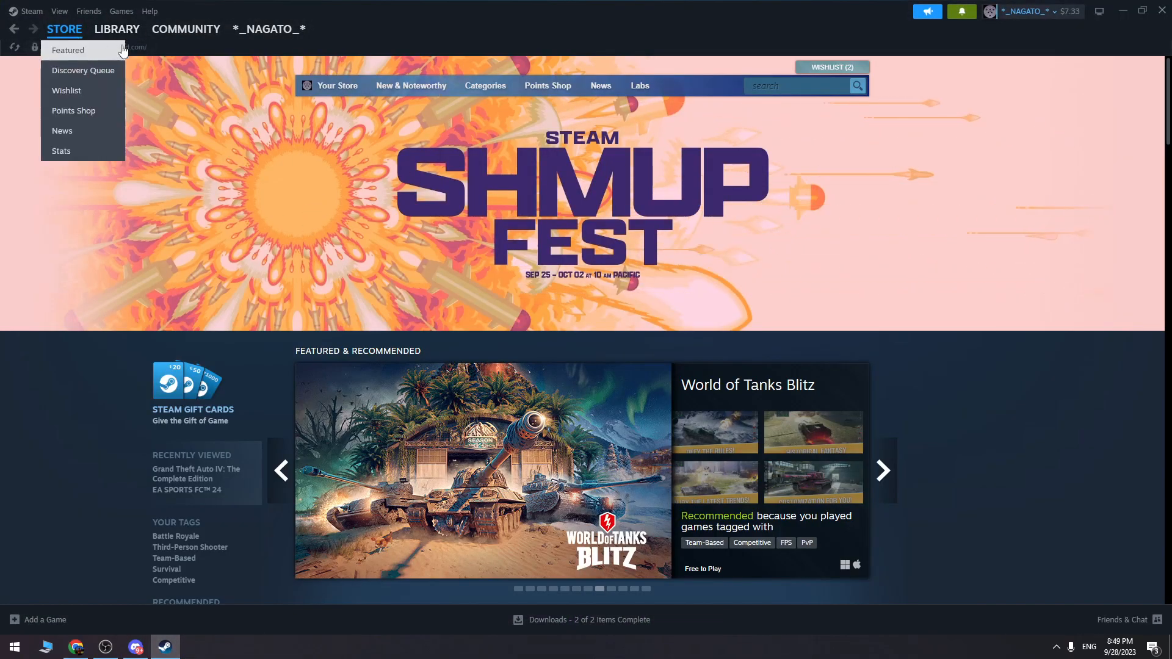
click(116, 29)
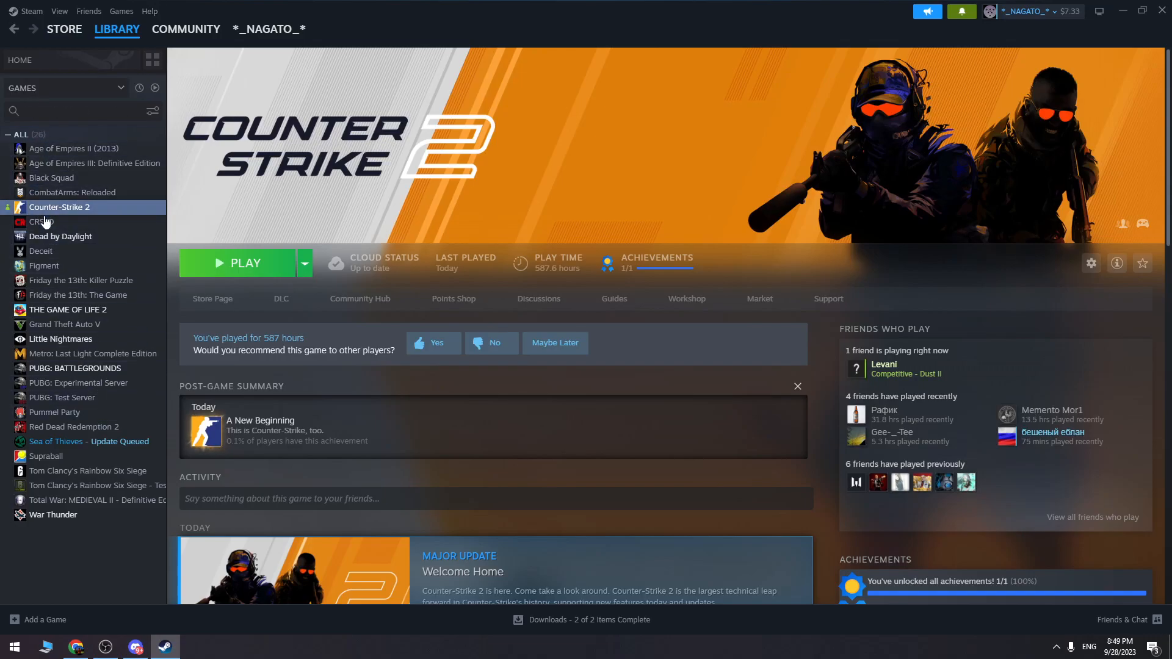
mouse_move(66, 212)
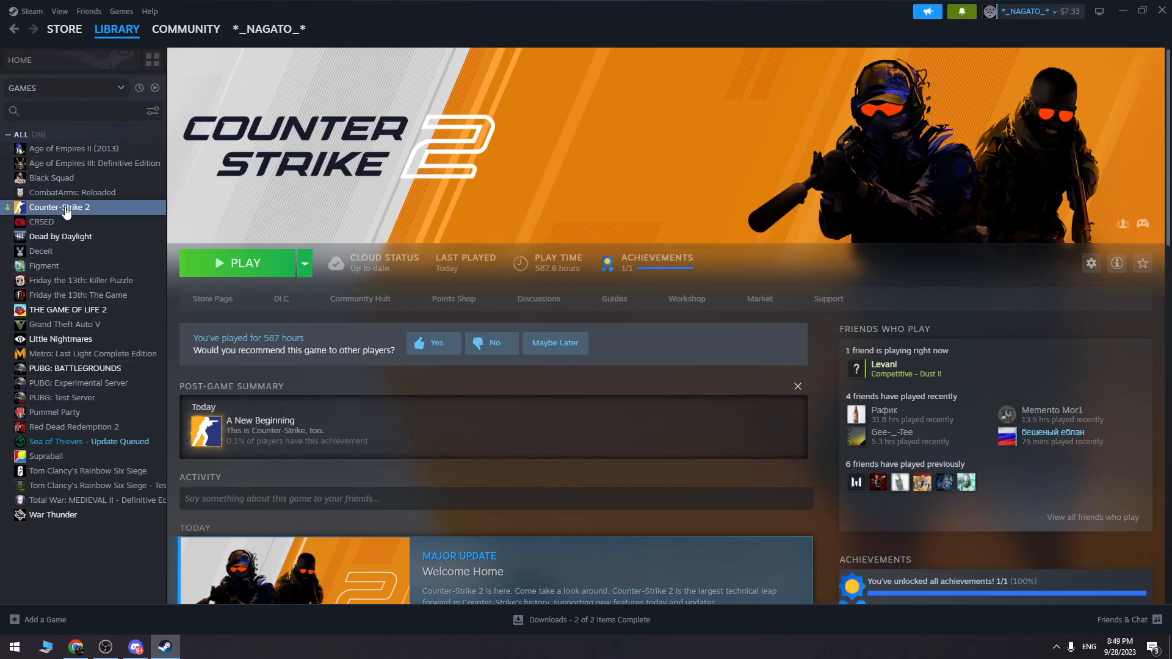
- Open Counter-Strike 2's Properties at Installed Files, then close the properties window
right_click(59, 207)
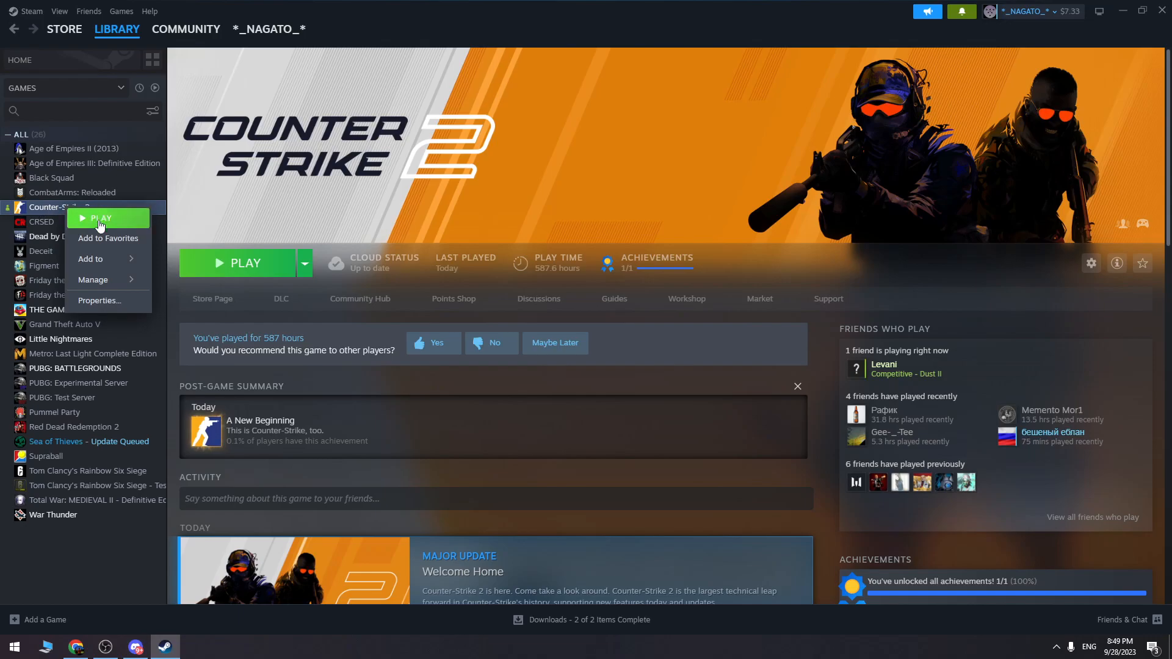
click(99, 300)
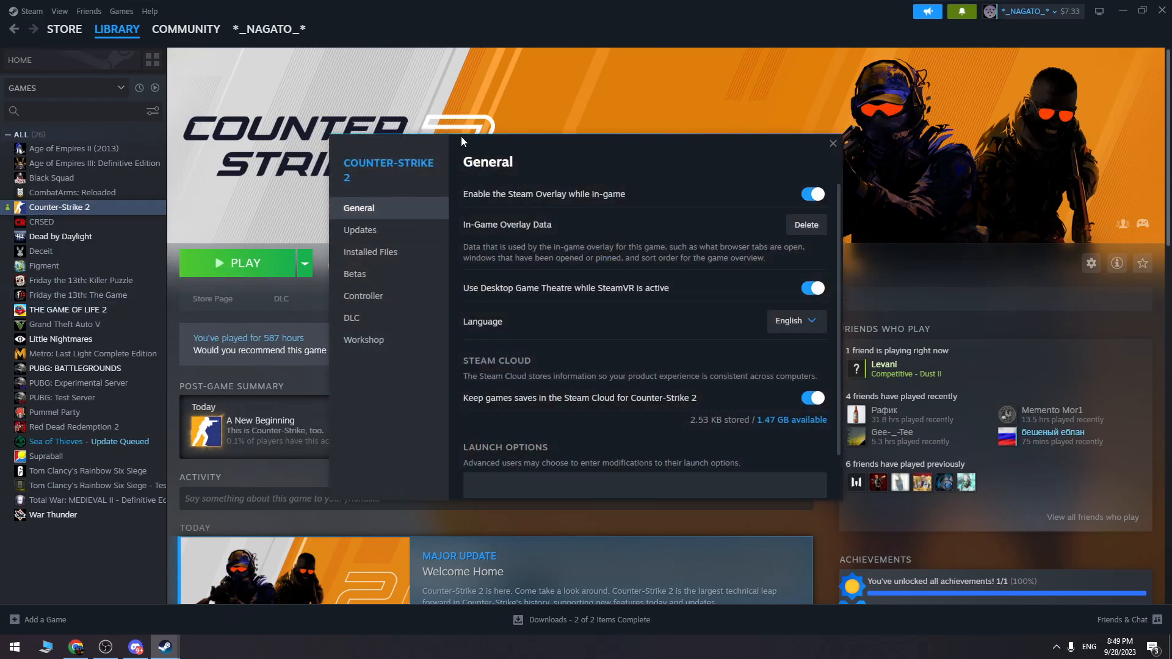
mouse_move(370, 252)
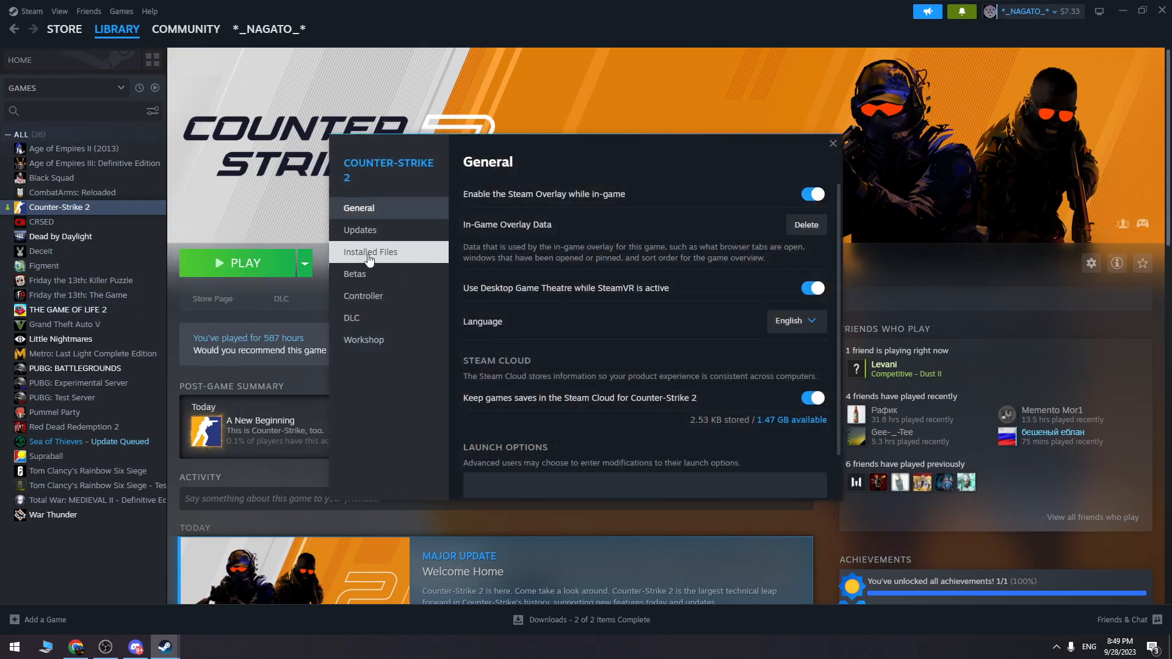
click(370, 252)
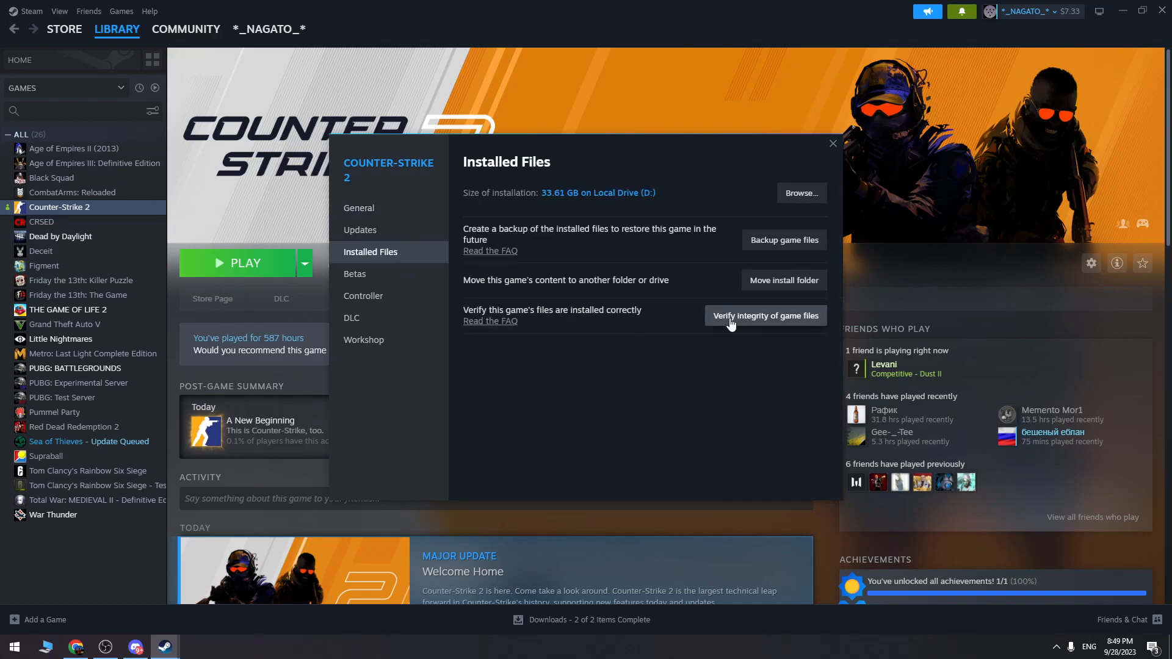
mouse_move(783, 327)
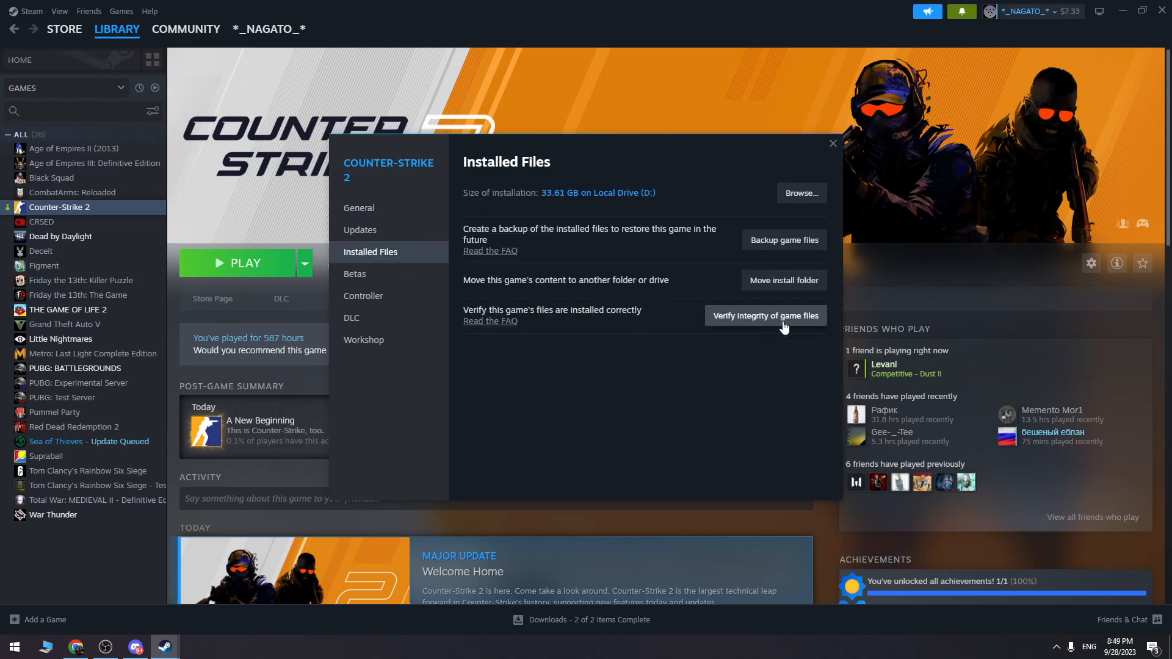
mouse_move(788, 327)
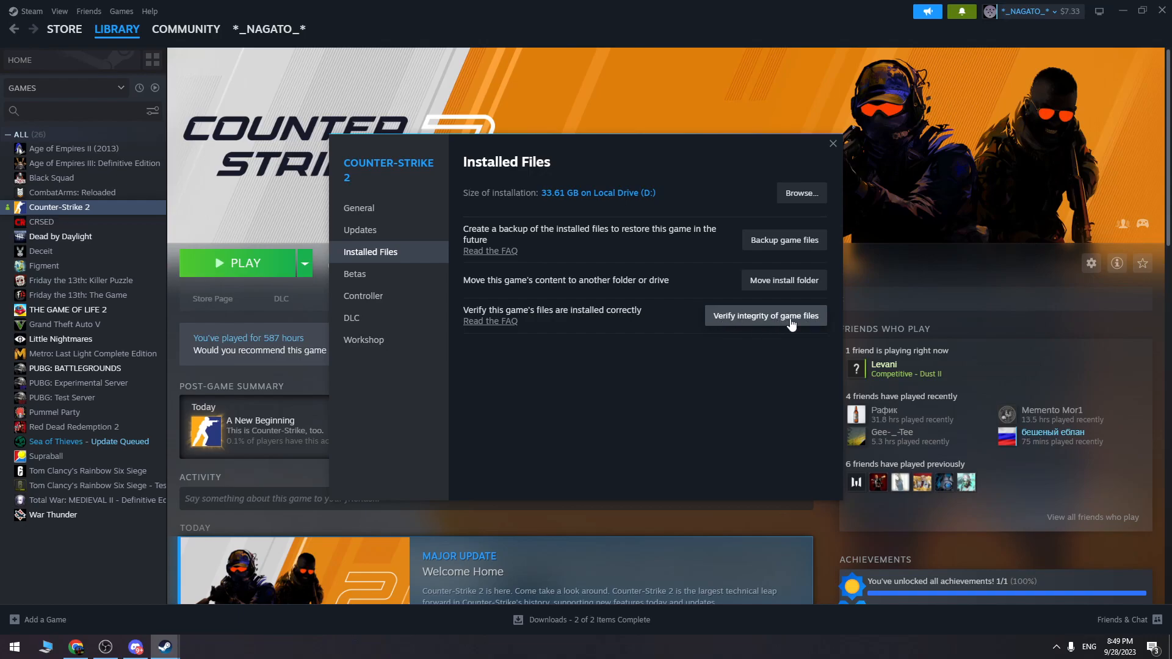
mouse_move(802, 323)
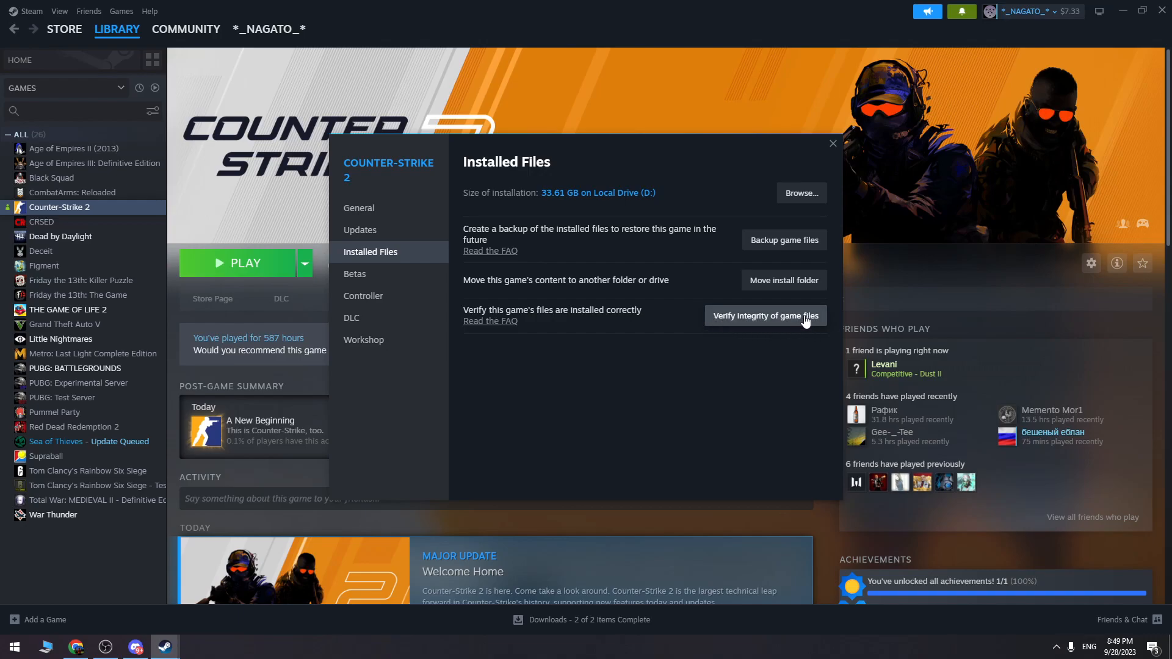
mouse_move(777, 318)
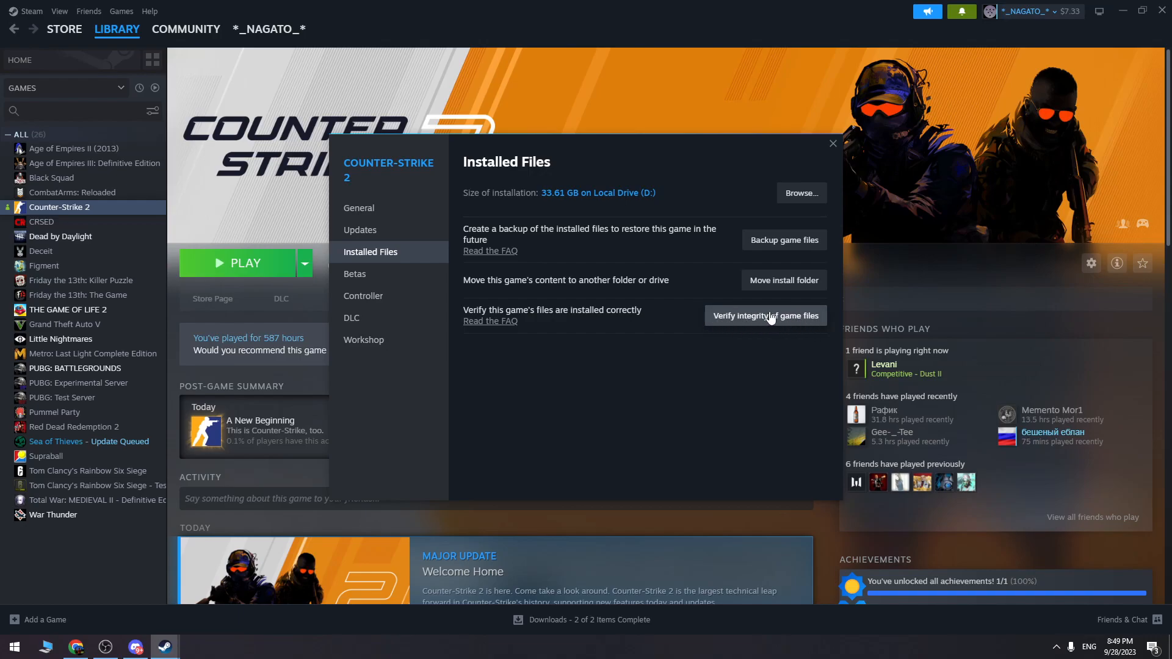
mouse_move(738, 323)
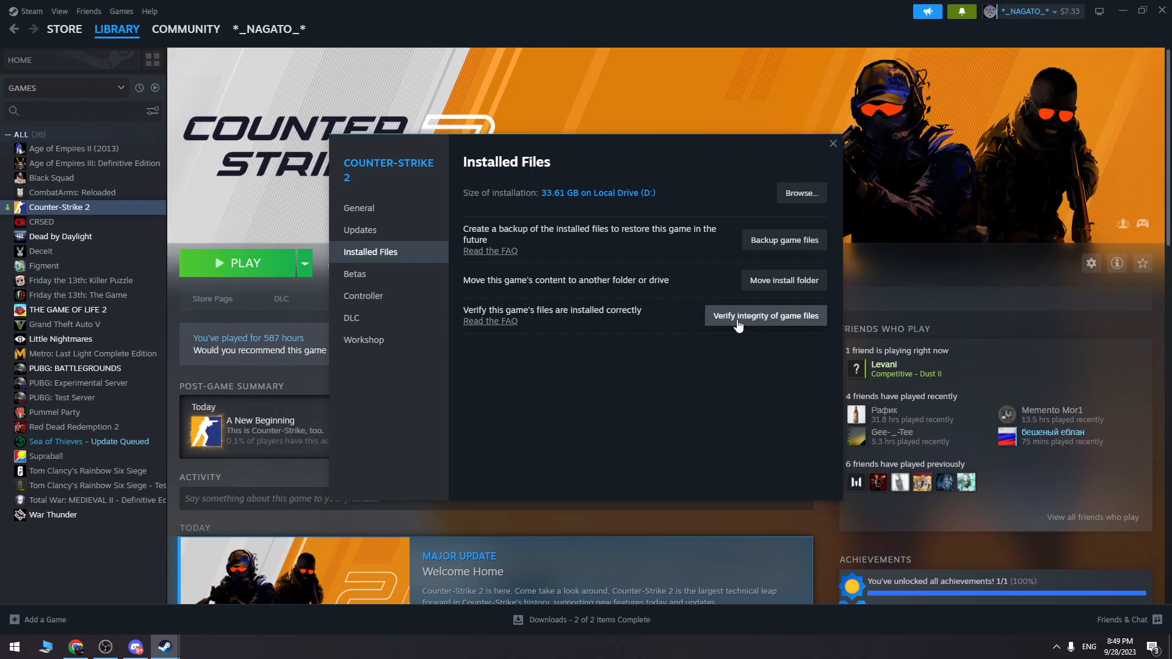
mouse_move(765, 320)
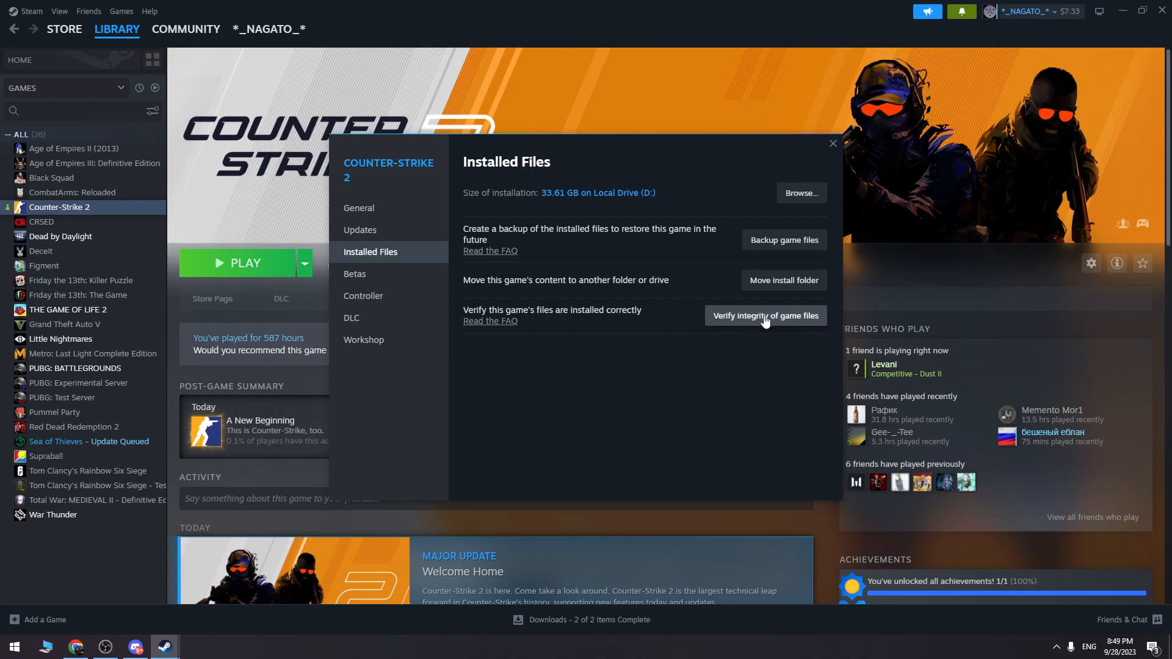
click(832, 143)
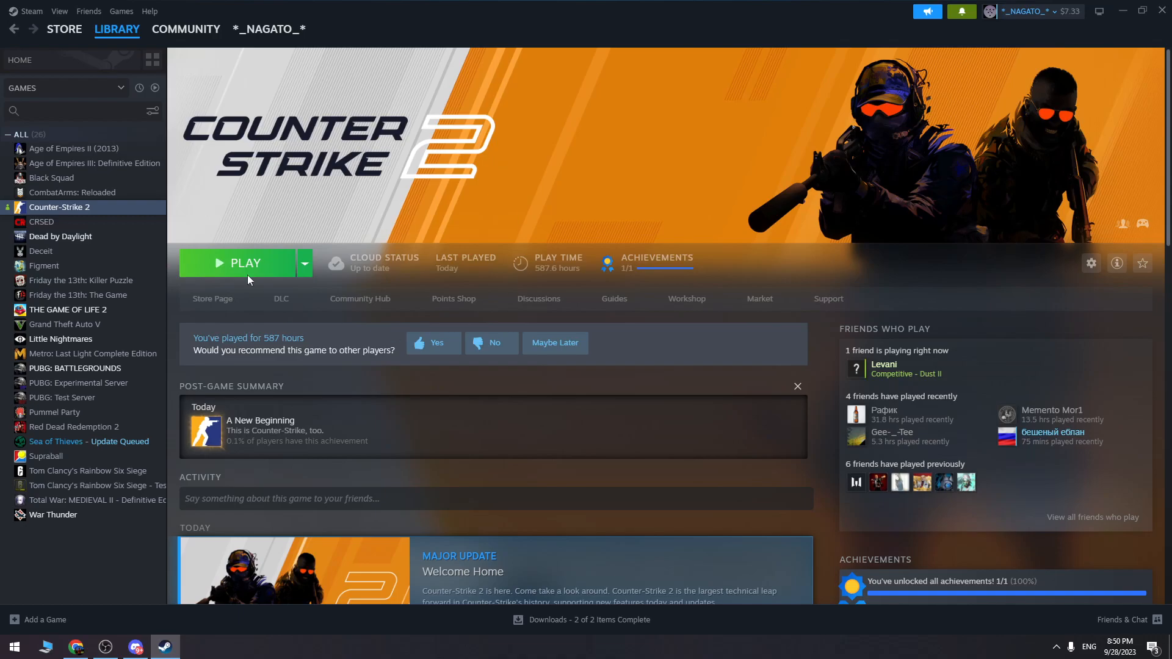
mouse_move(329, 157)
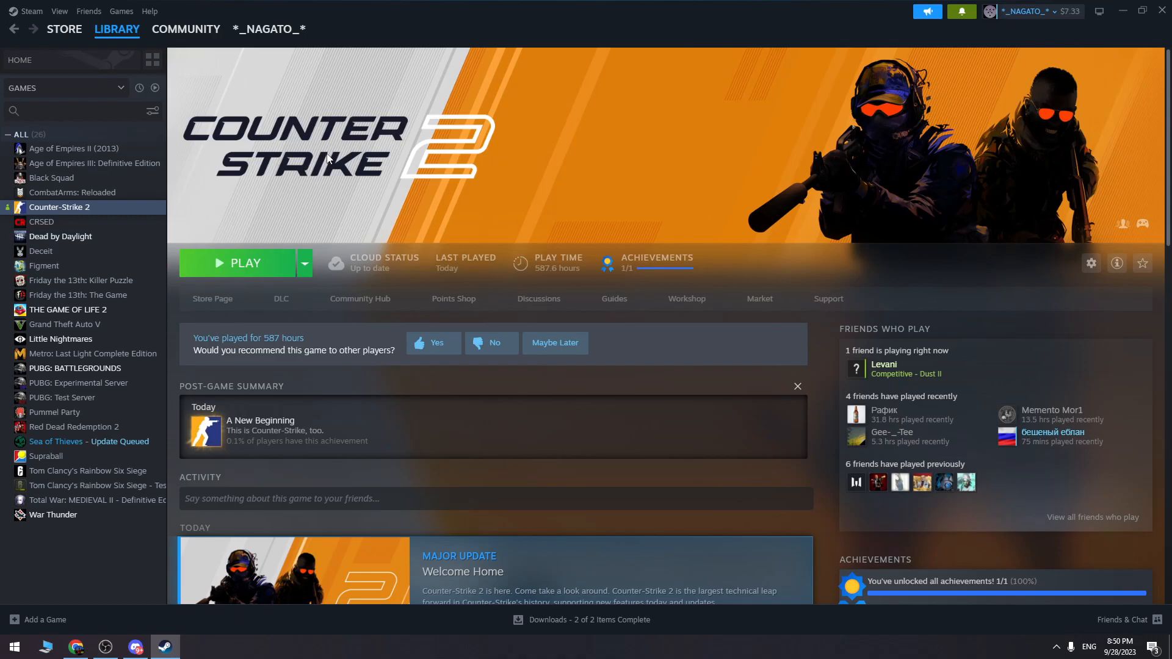
mouse_move(19, 17)
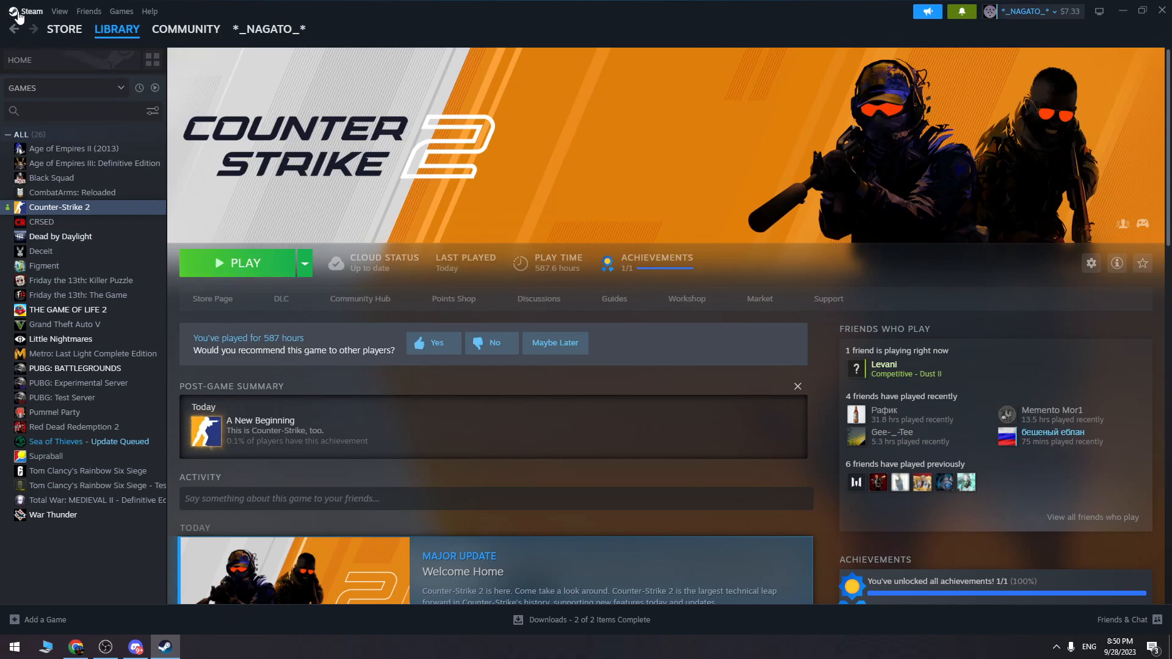
- Bring up Task Manager over Steam's Counter-Strike 2 page
click(31, 11)
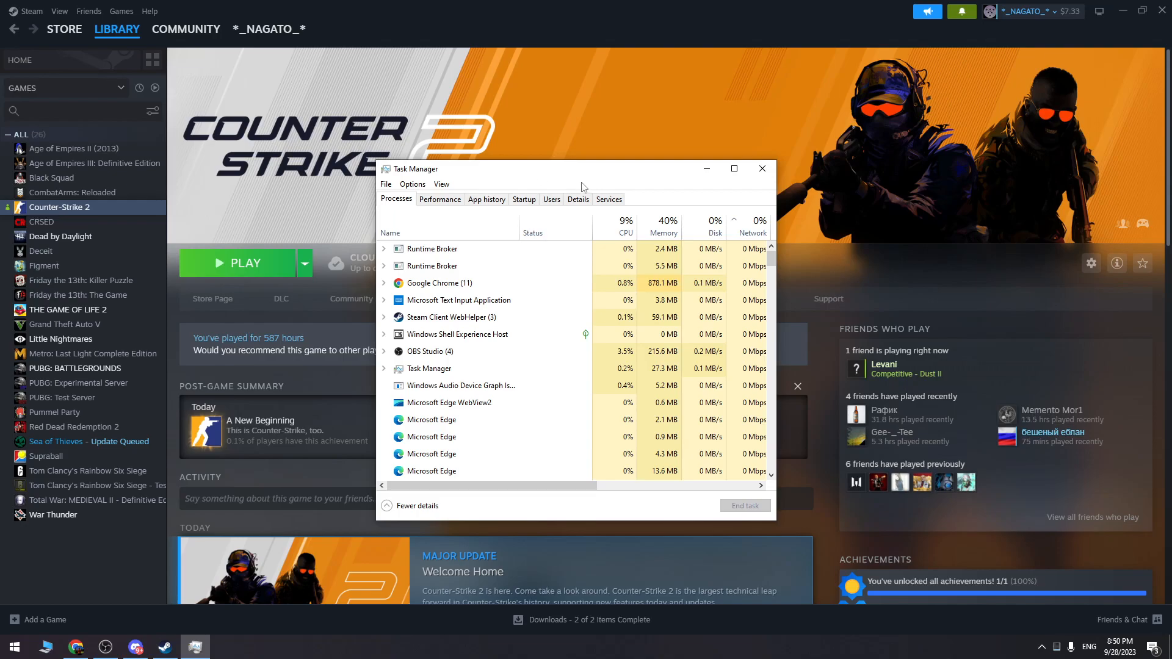
- In Task Manager's Details list, scroll to the steamwebhelper and SteamService processes and end them
click(576, 199)
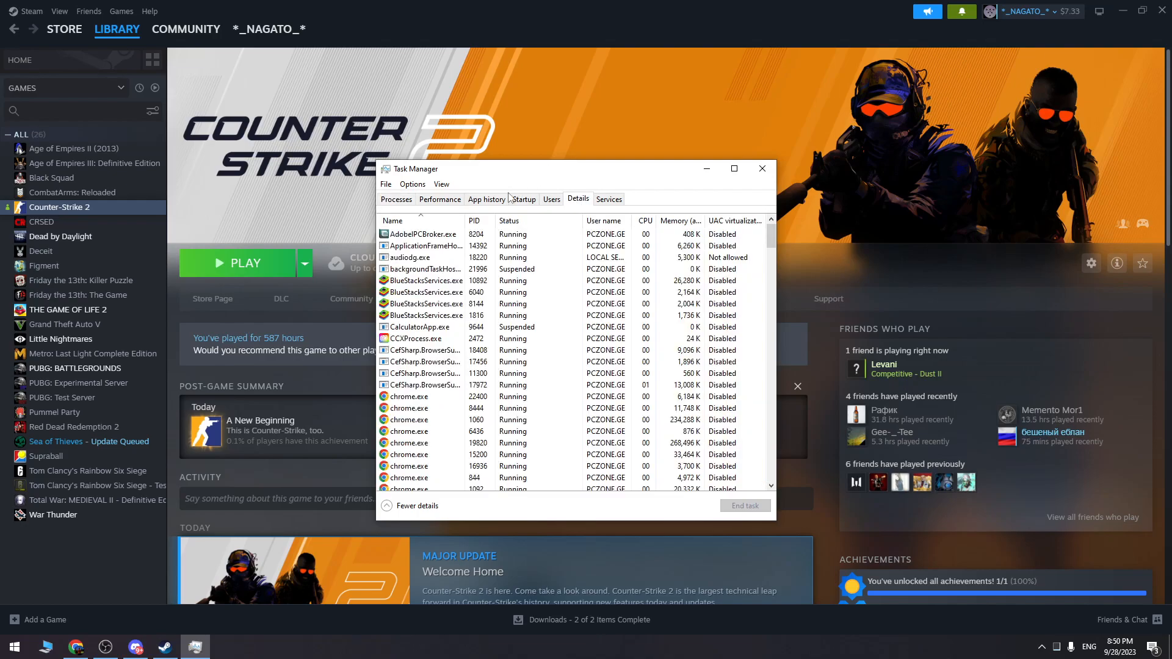
click(418, 337)
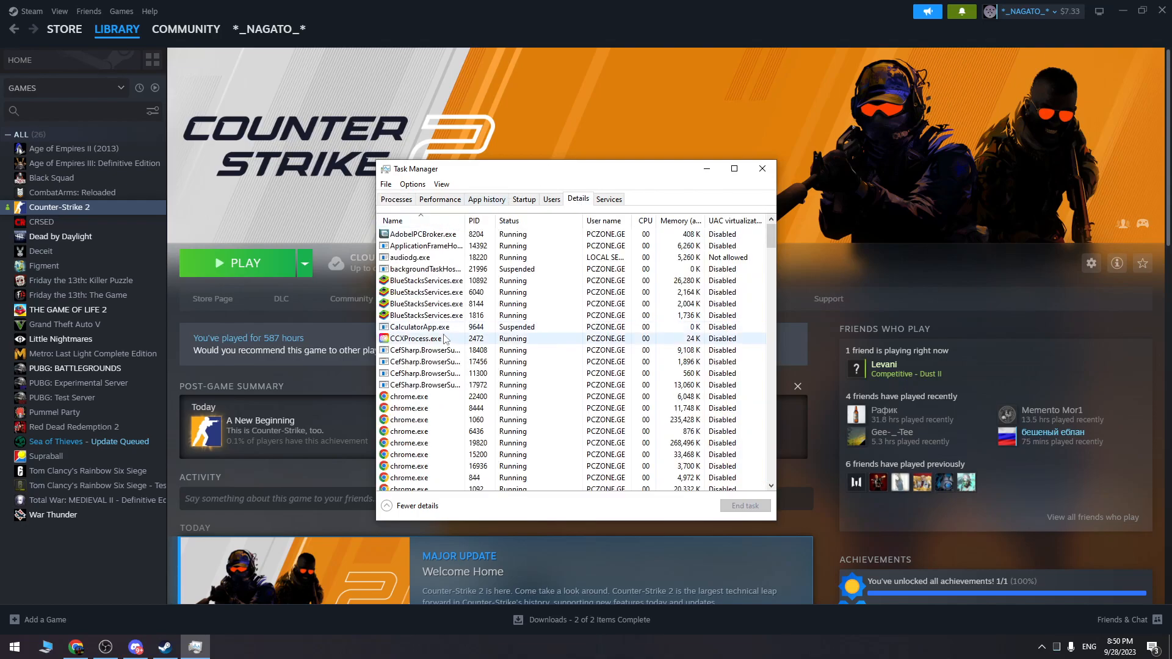
scroll(down, 3)
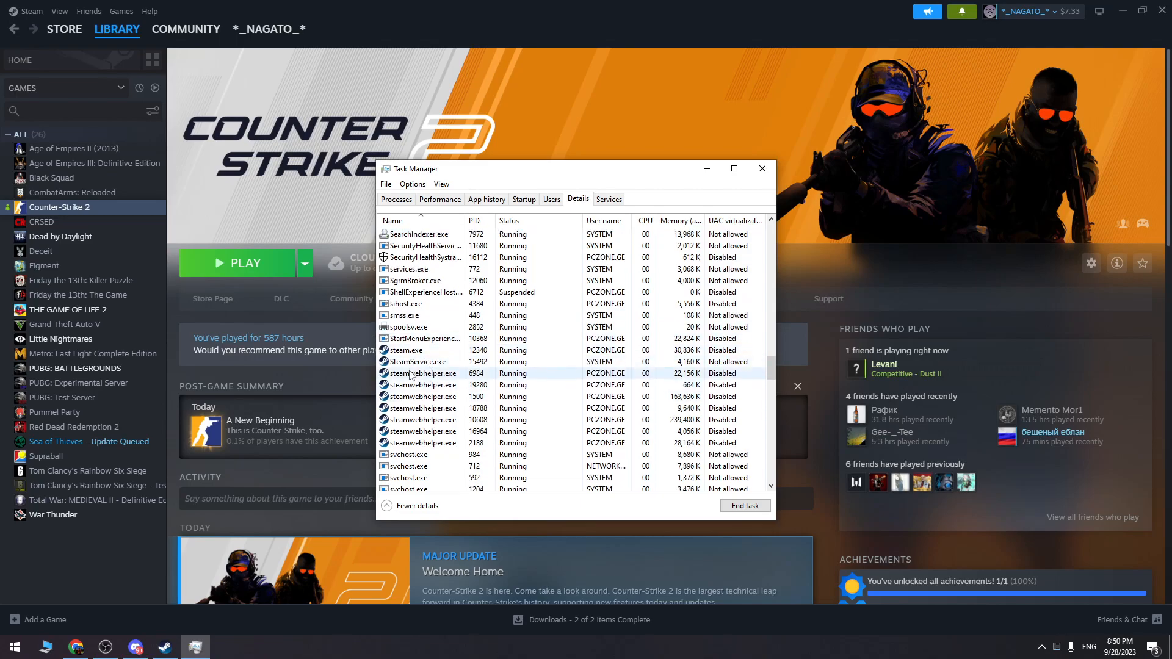
right_click(416, 362)
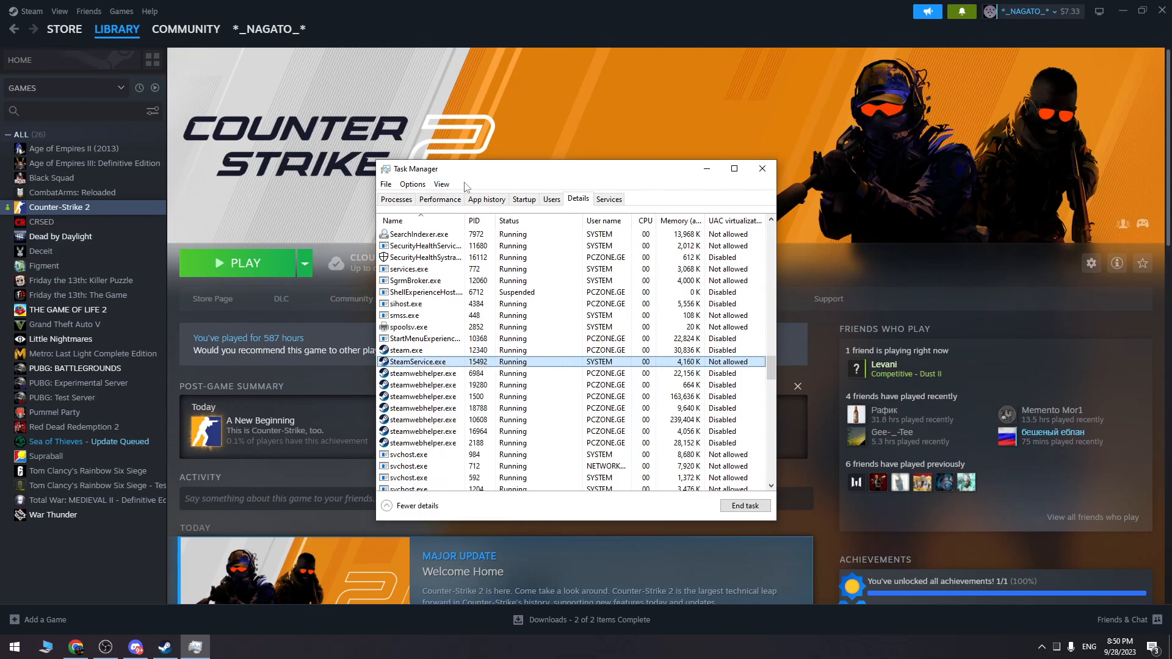
click(761, 168)
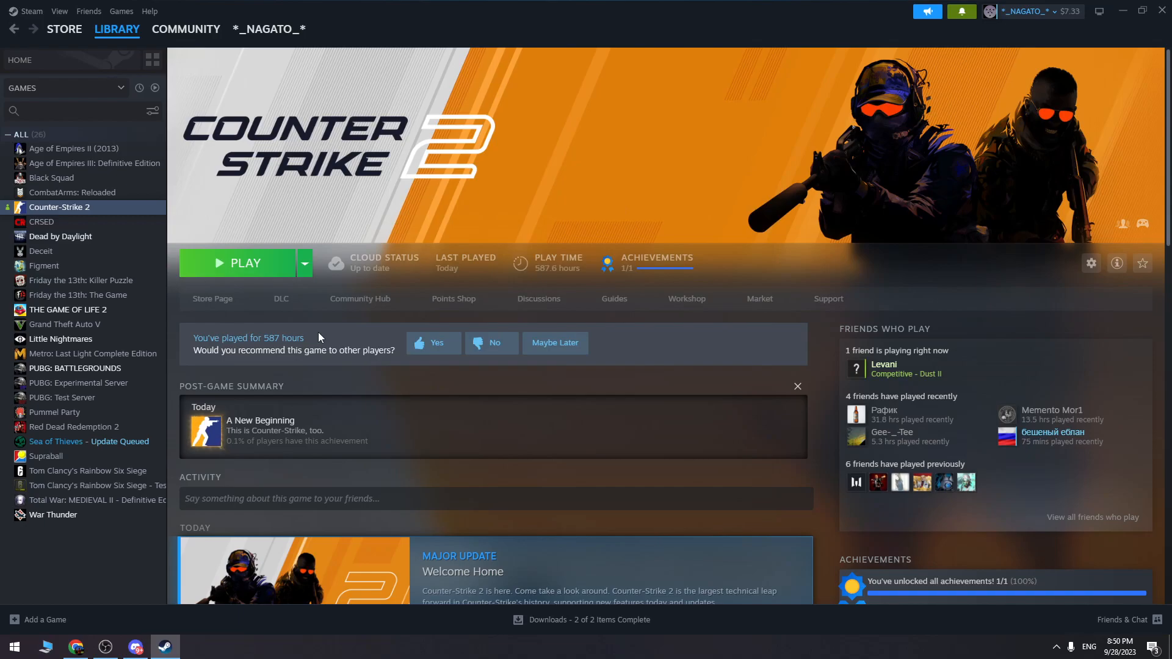
mouse_move(150, 211)
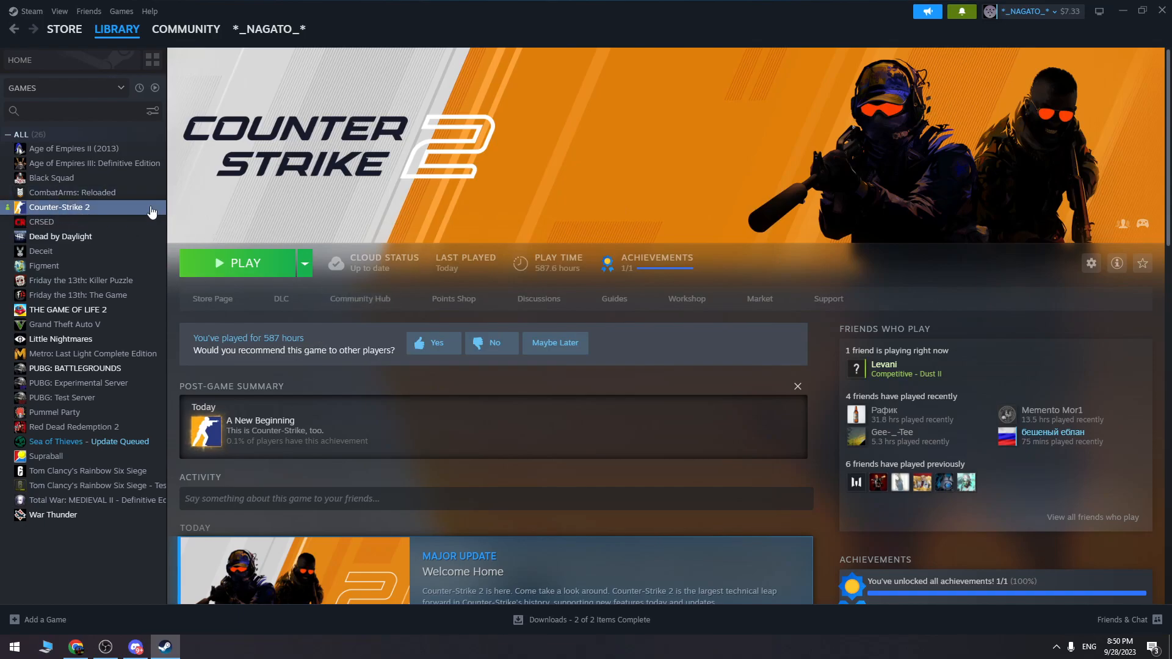